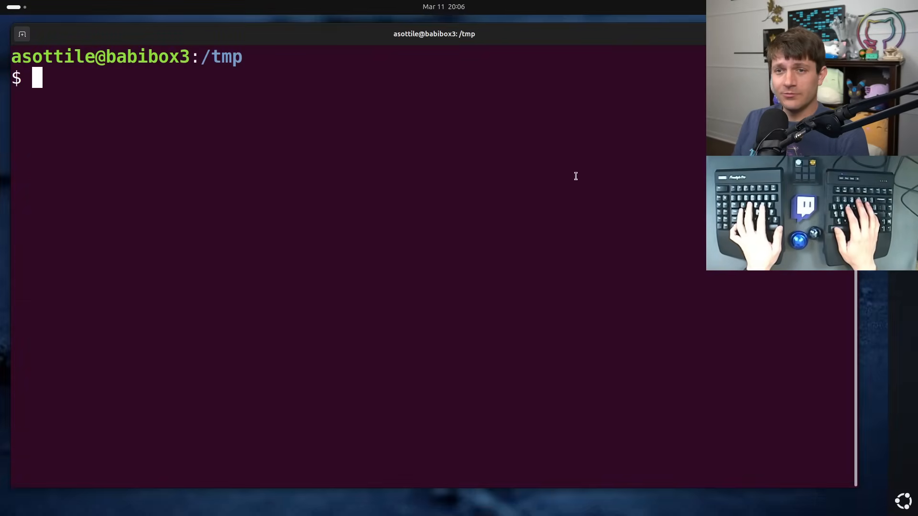
Clone the typing-puzzles repository, enter it and create a virtualenv named venv
key(ctrl+r)
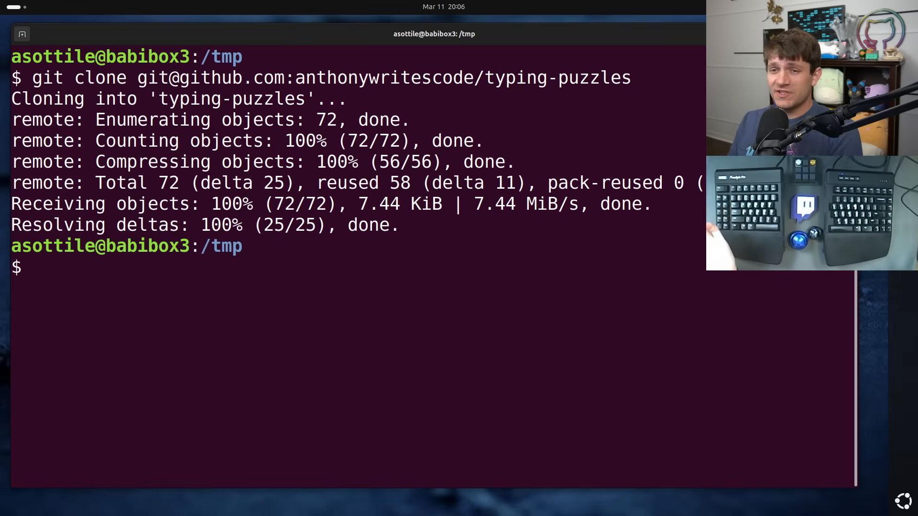
text(cd typing-puzzles/)
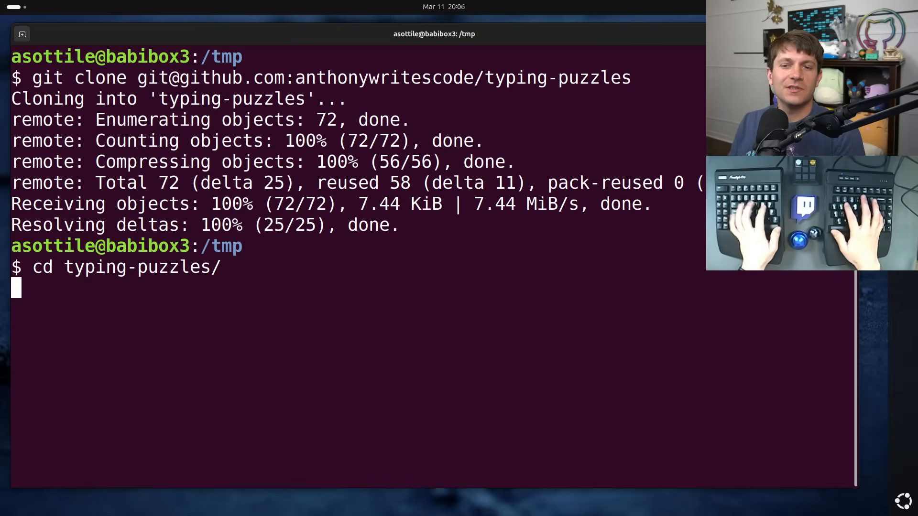
text(virutla)
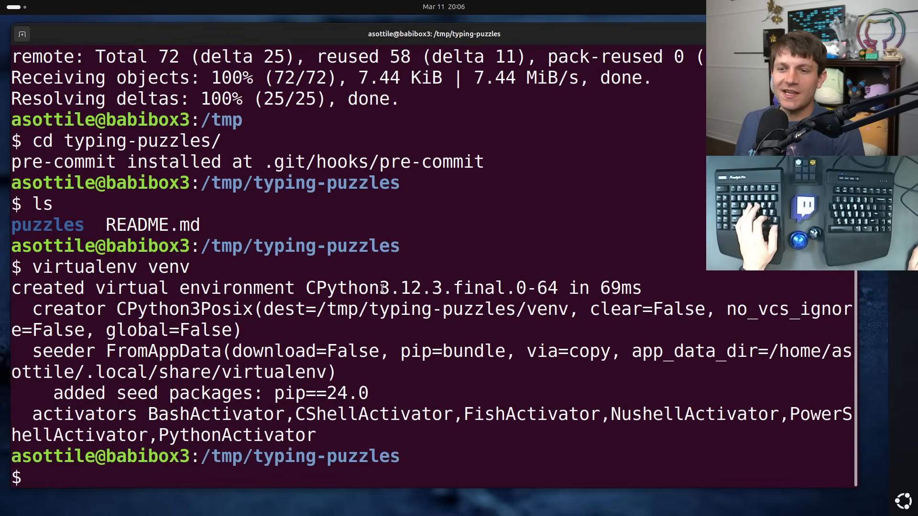
double_click(397, 288)
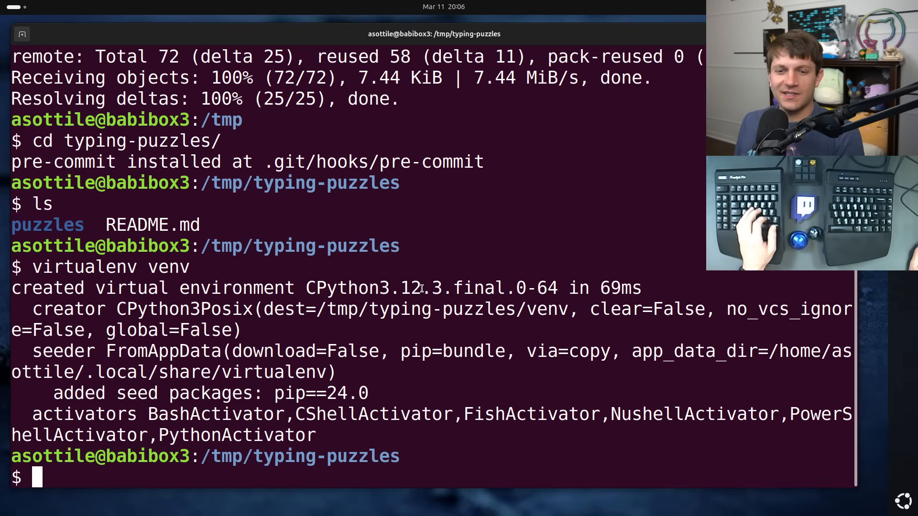
Activate venv, install mypy, and change into the puzzles/005 folder
text(. venv/bin/activate)
text(pip install mypy)
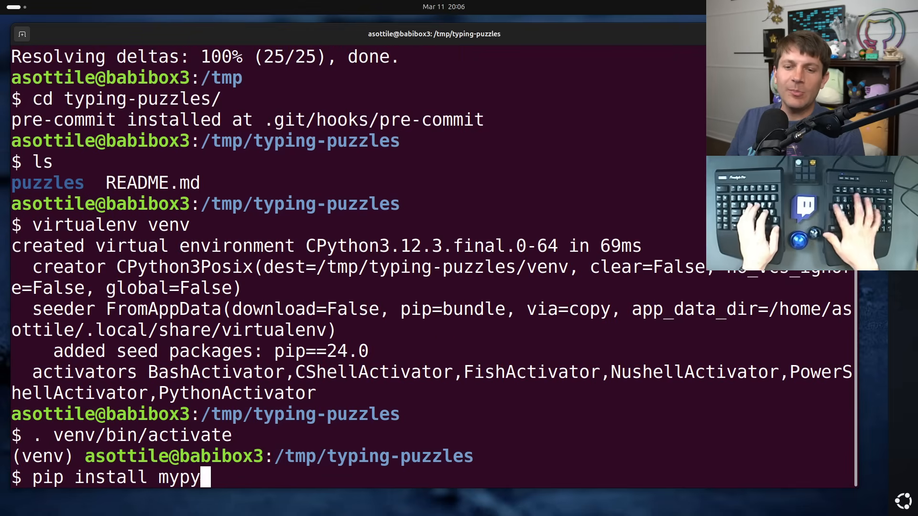
key(Return)
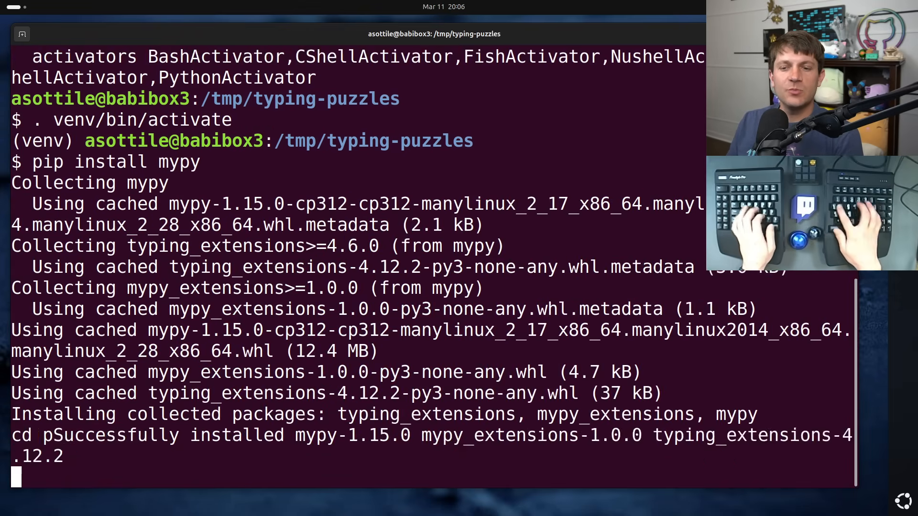
text(cd puzzles/005/)
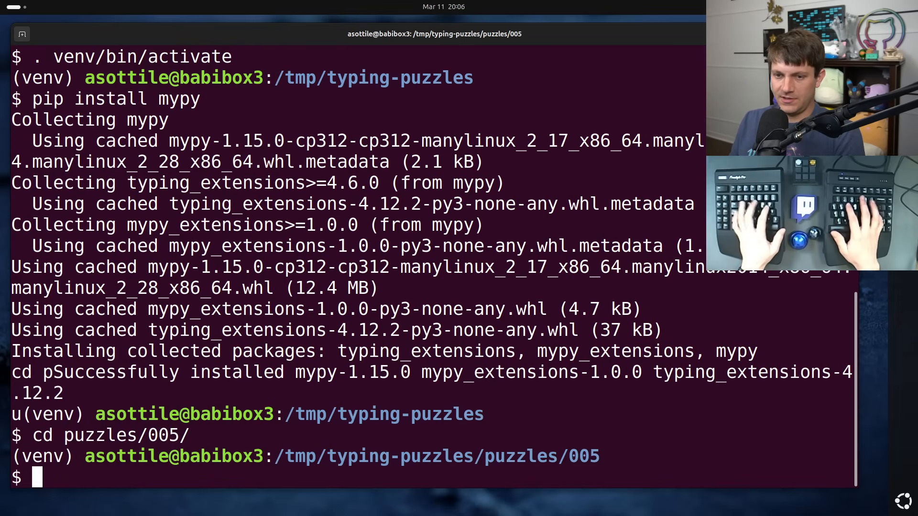
Launch babi on t.py to view the flatten function and its example call
text(babi)
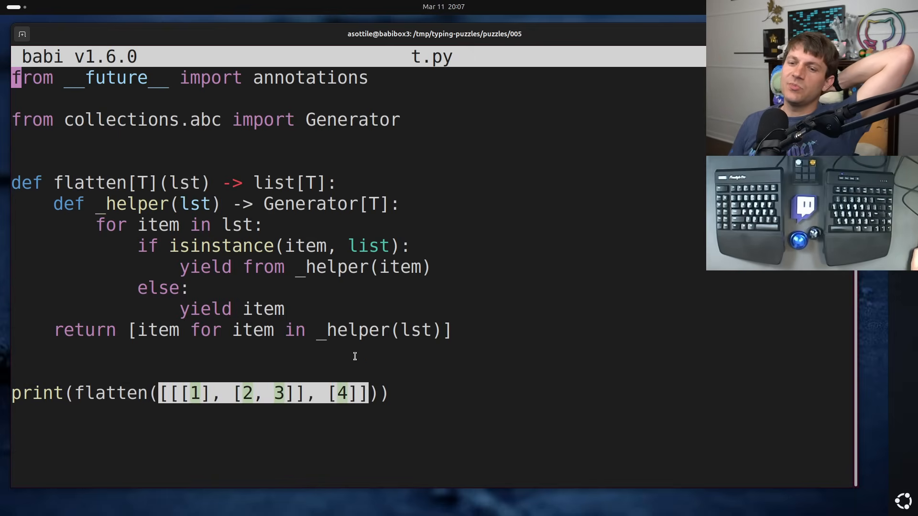
Leave the editor, run t.py to print [1, 2, 3, 4], and reopen the file
key(ctrl+s)
text(python3 t.py)
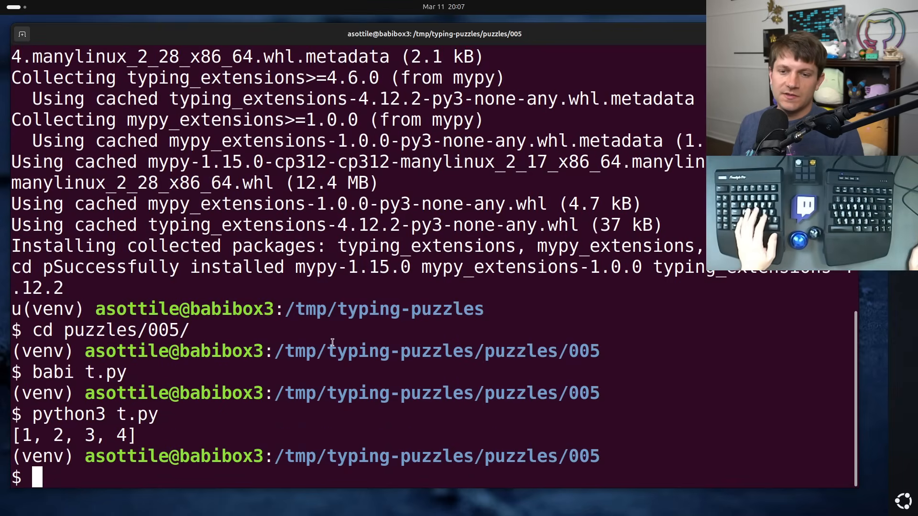
text(nano t)
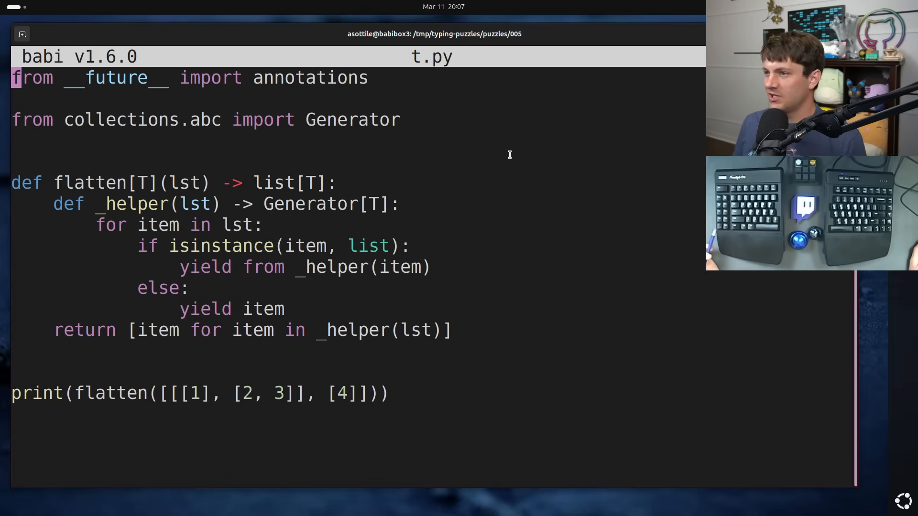
double_click(183, 183)
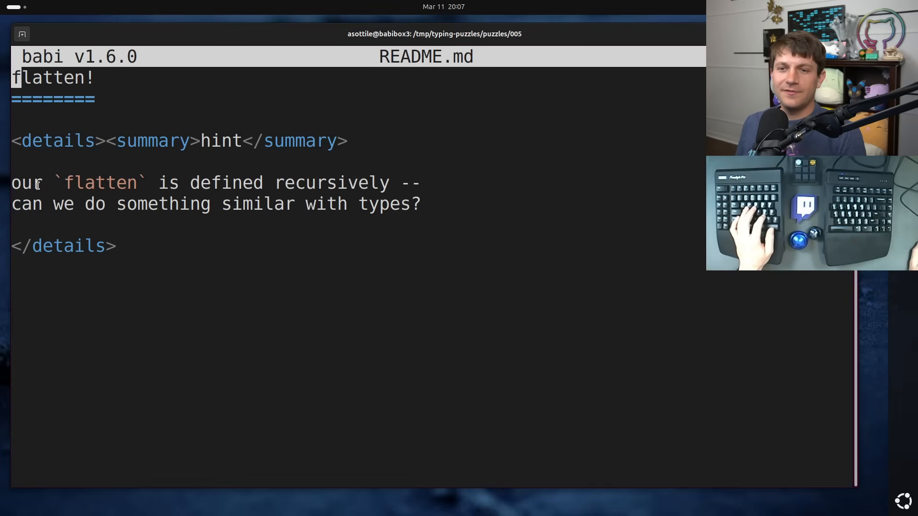
Select the README hint text about using a recursive type
drag(64, 182, 389, 183)
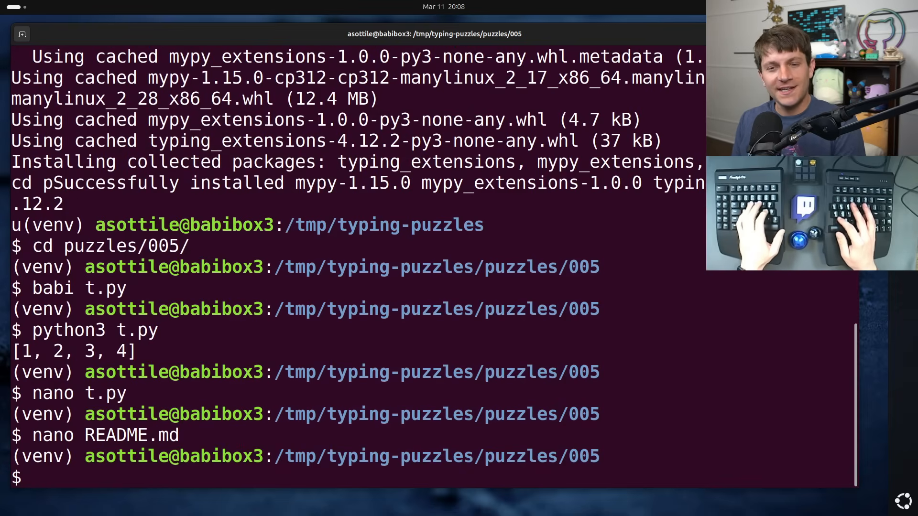
Reopen t.py and begin a 'type' statement below the Generator import
text(nano t.py)
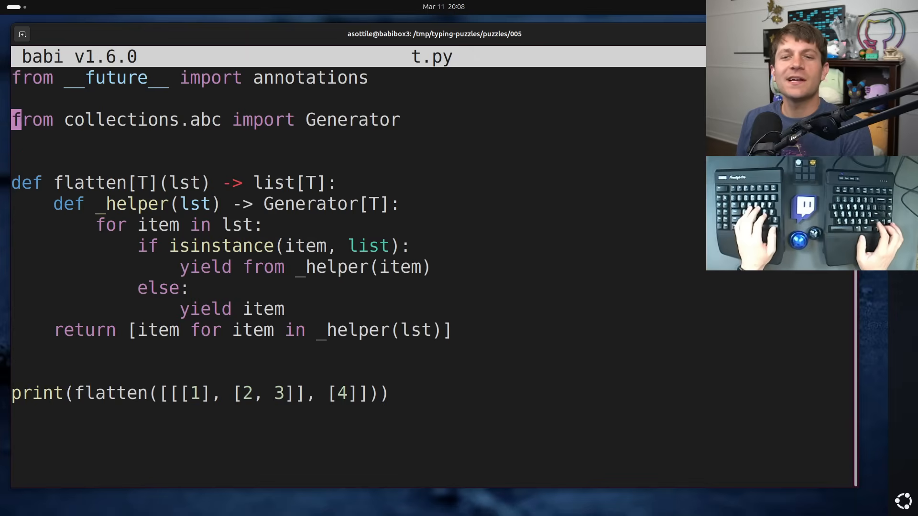
text(type)
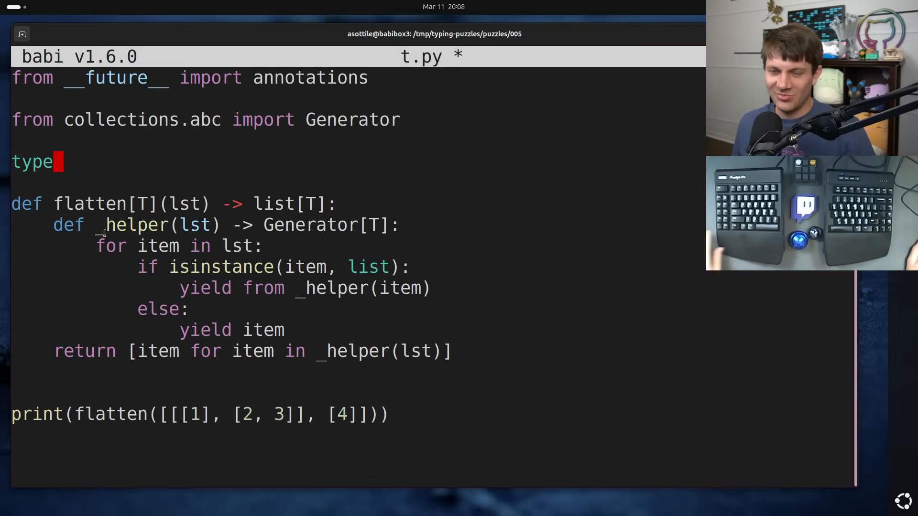
mouse_move(129, 179)
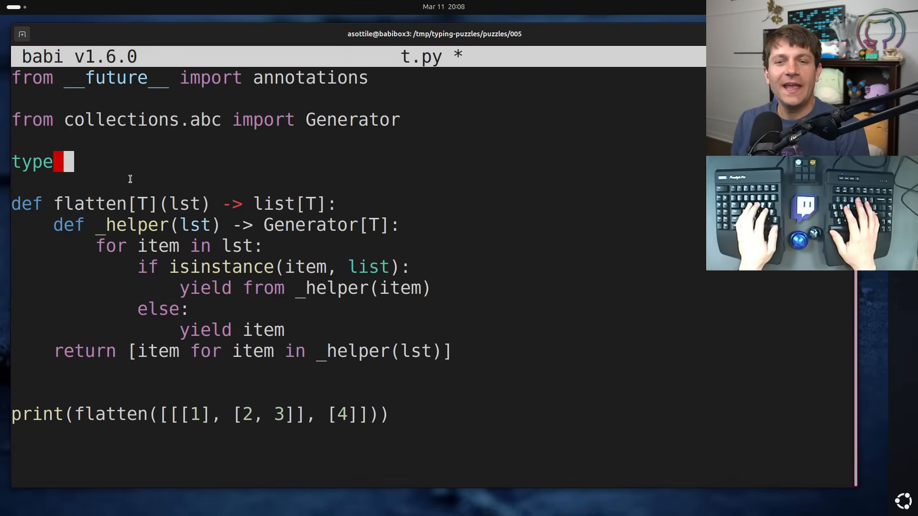
Name the alias _RList with type parameter U, giving 'type _RList[U]'
text(_R)
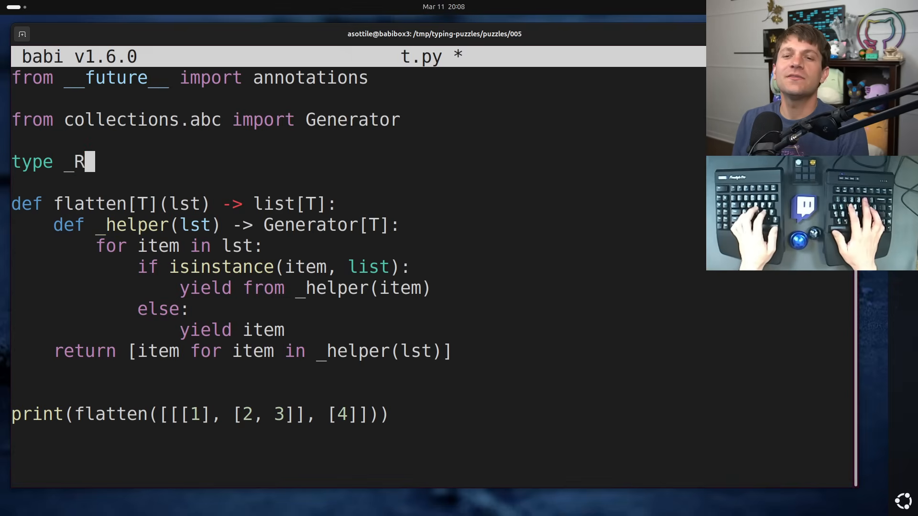
text(List)
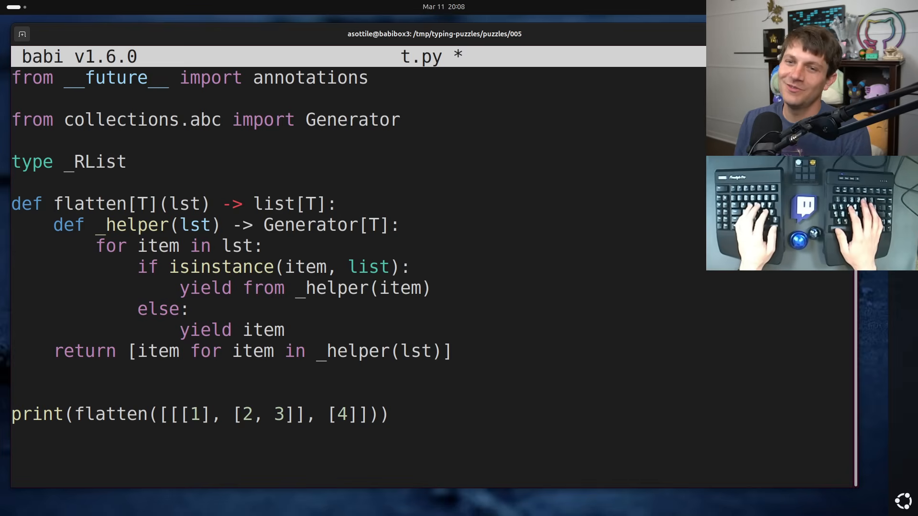
text([)
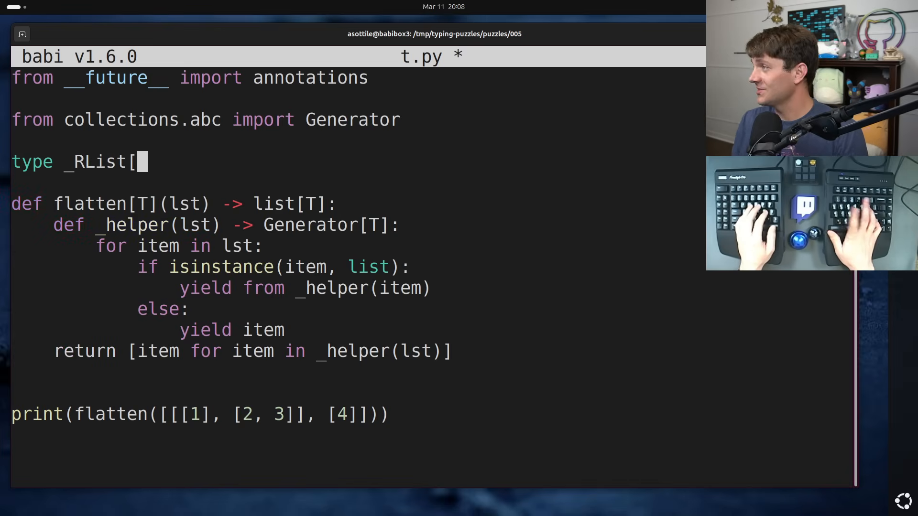
text(U])
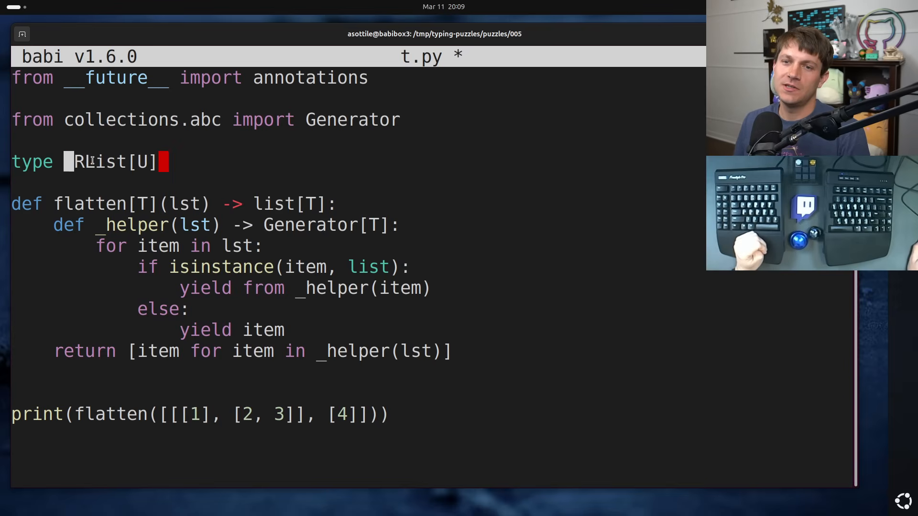
Complete the alias as 'type _RList[U] = list[U | _RList[U]]'
text(_)
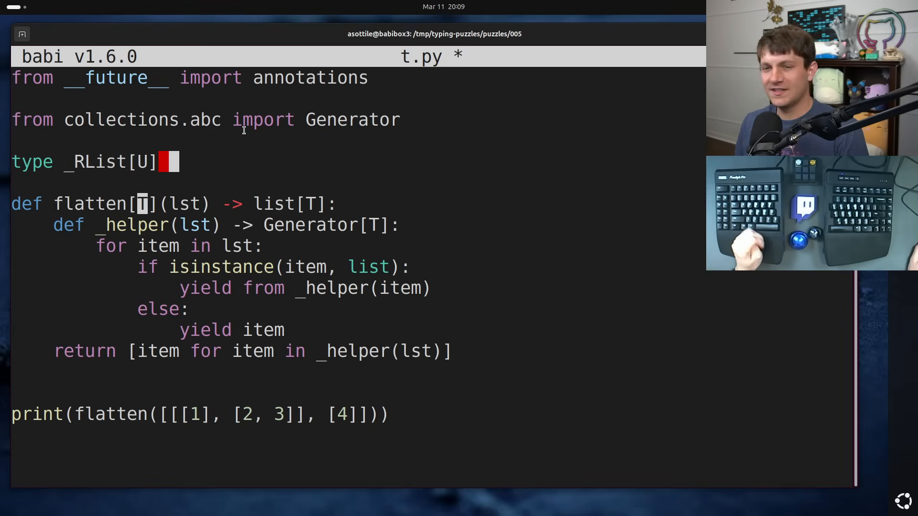
text(= ...)
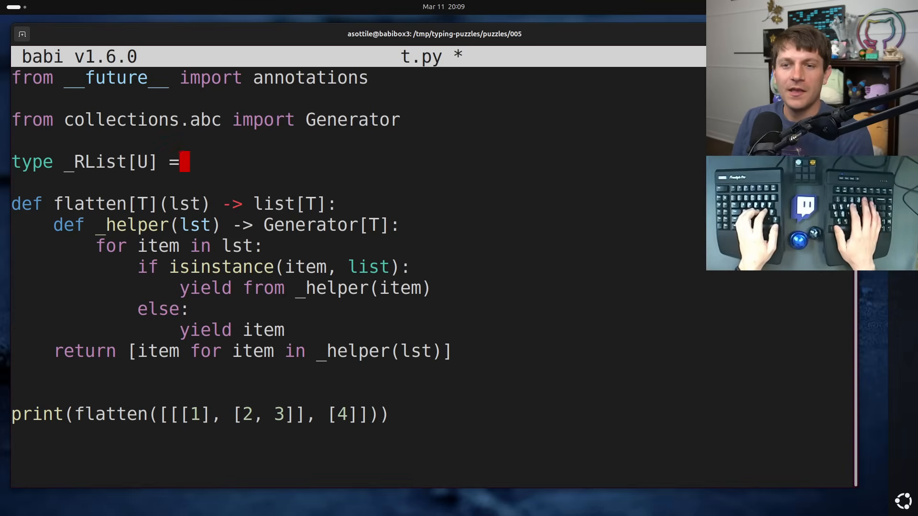
text(li)
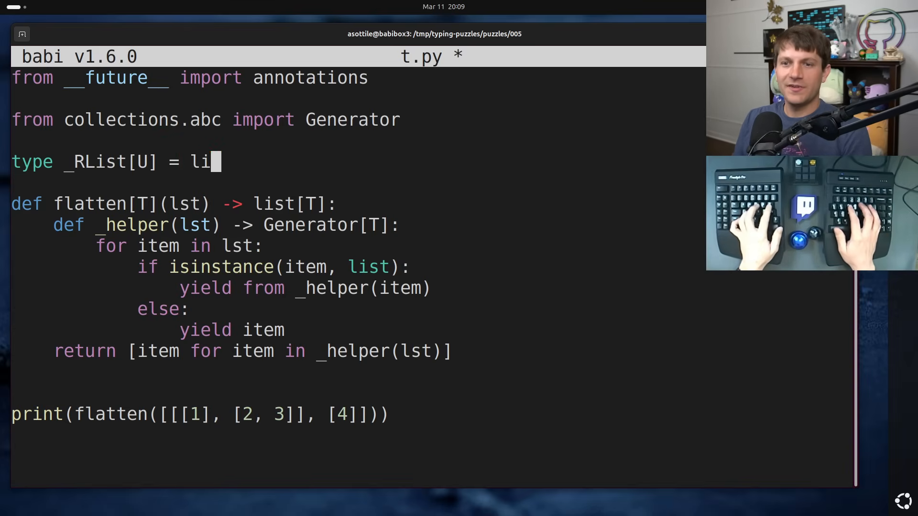
text(st[U | _R)
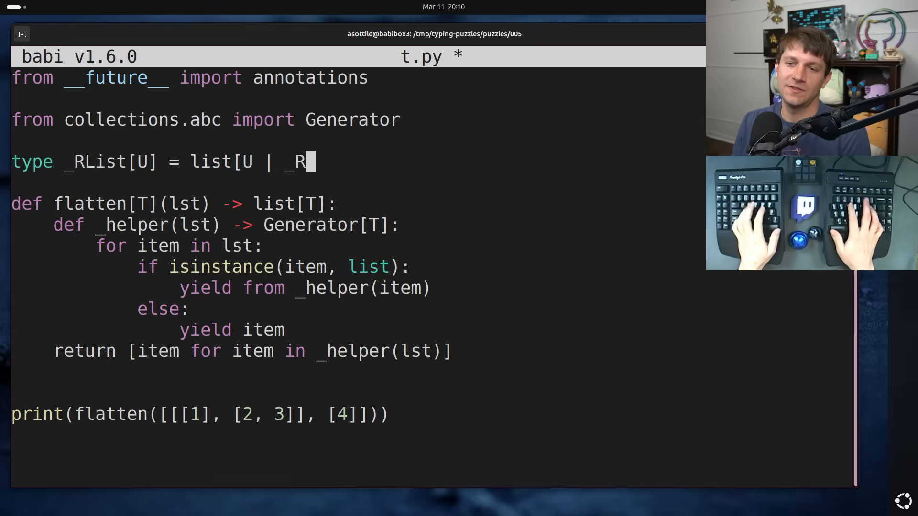
text(List[U])
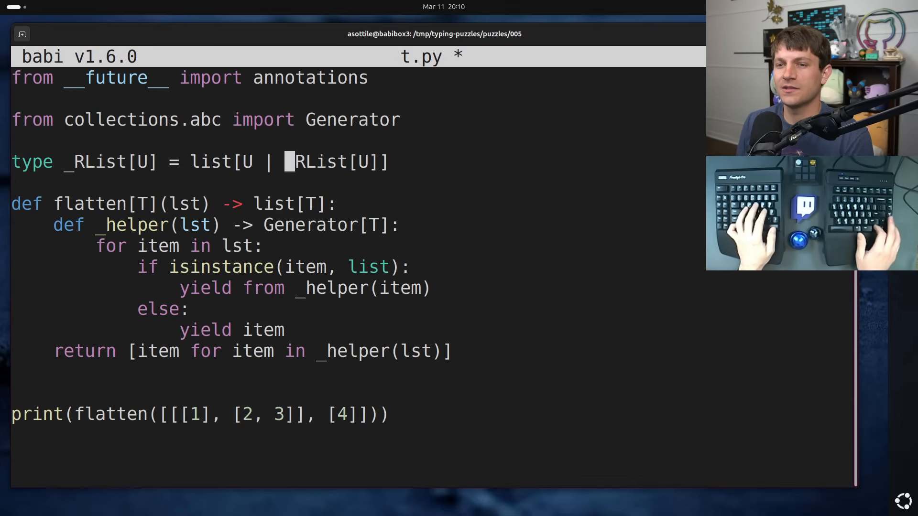
text(')
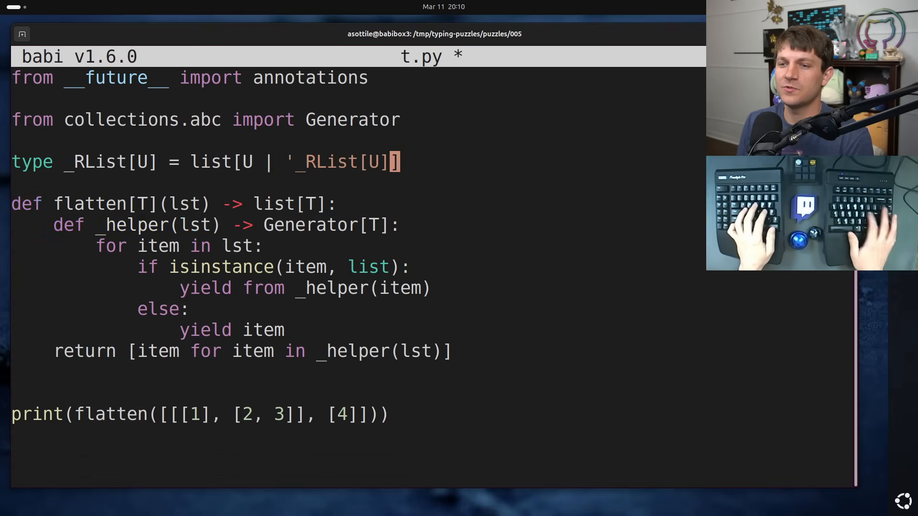
text(')
click(173, 204)
text(: )
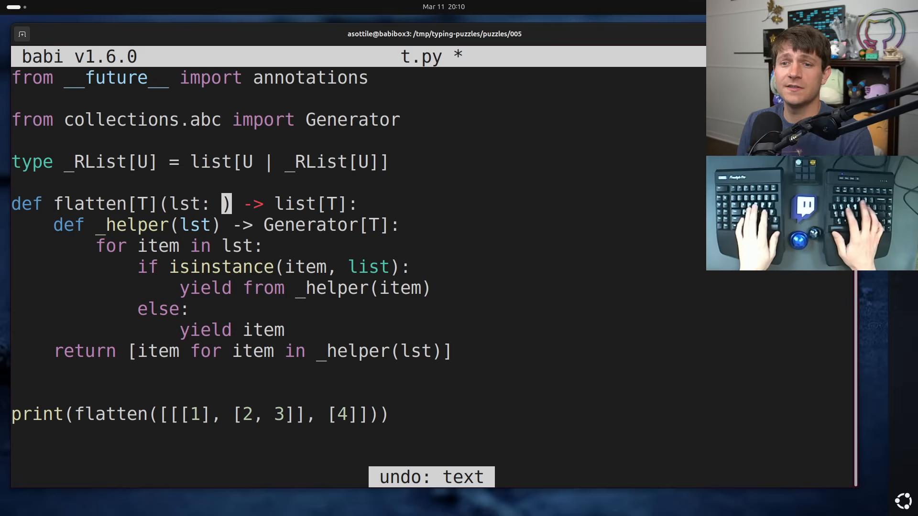
Annotate lst in flatten and _helper as _RList[T]
text(_RList[T)
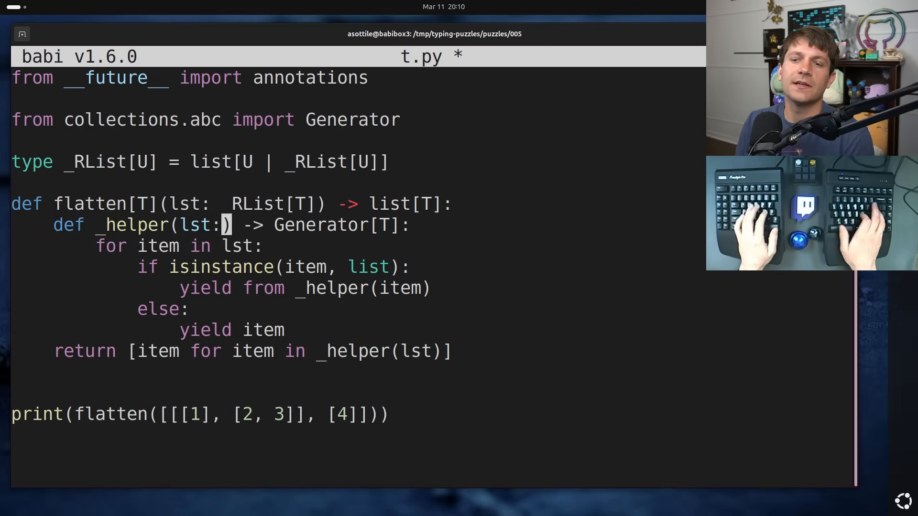
text(_RList)
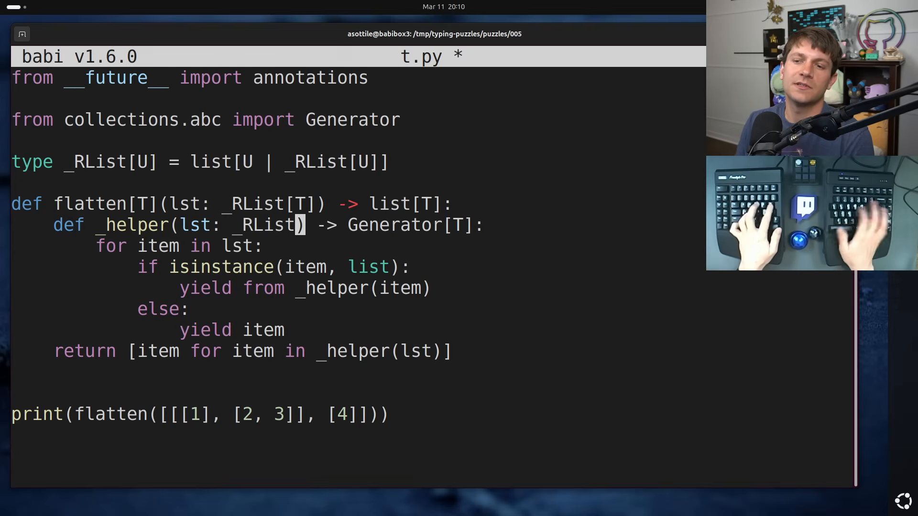
text([T])
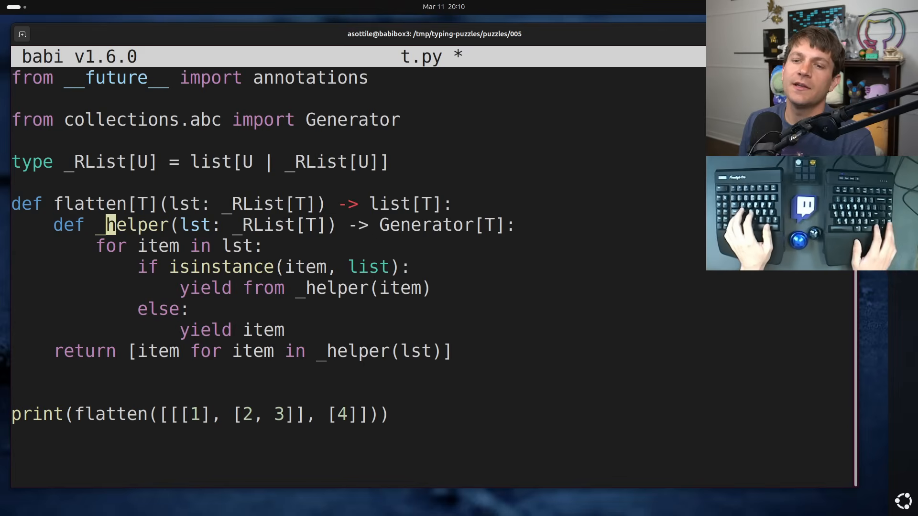
text([)
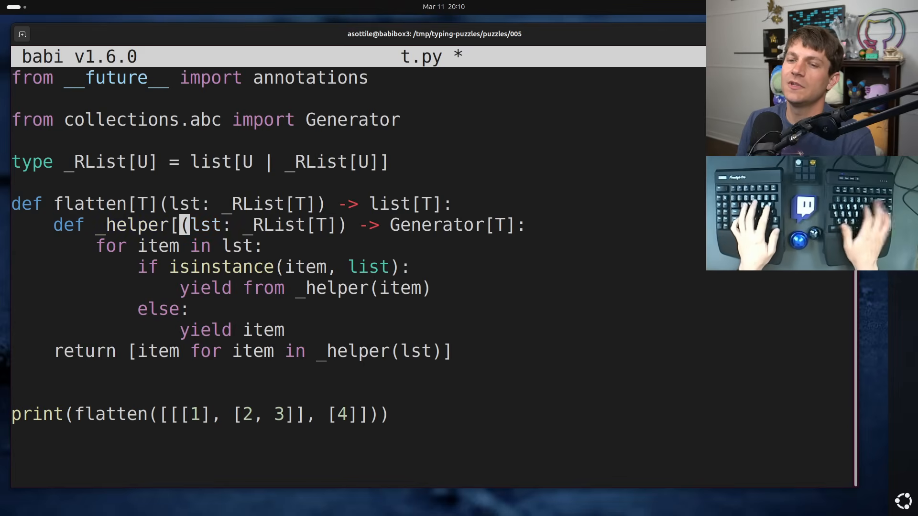
text(T)
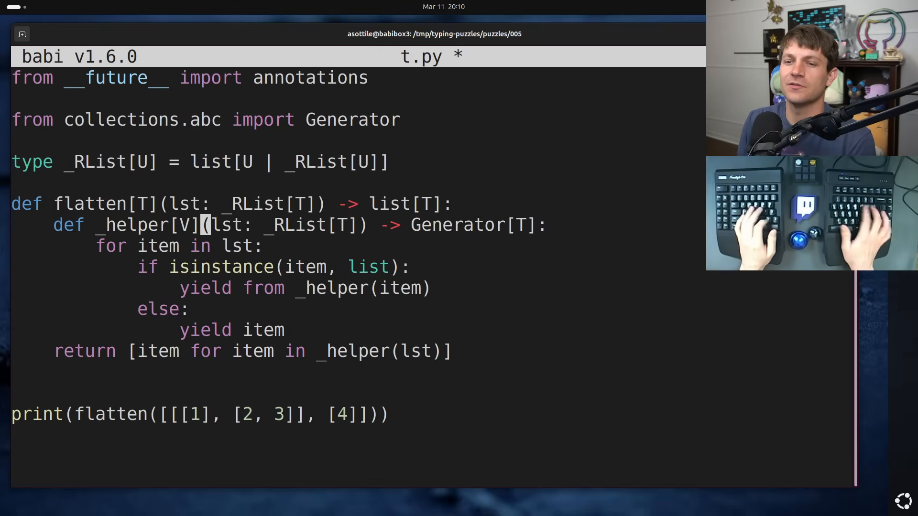
Try a V type parameter on _helper, then undo the V edits
text(V)
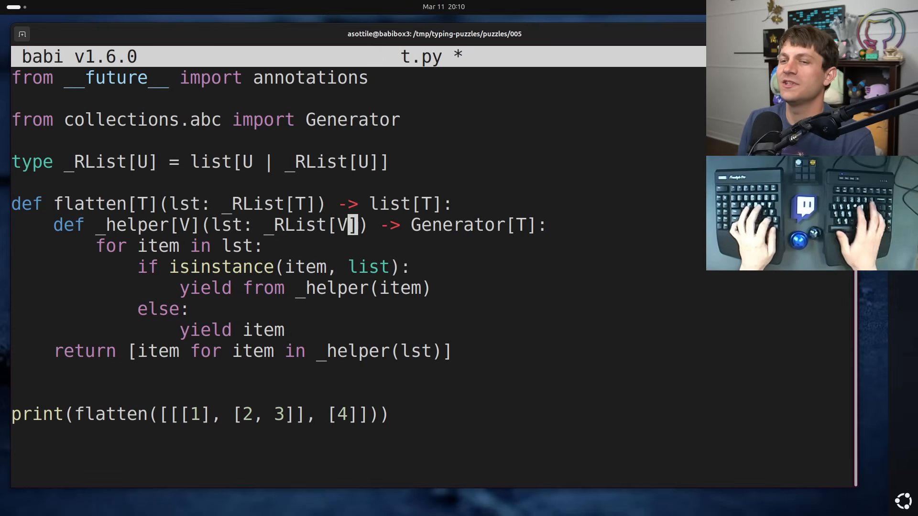
text(V)
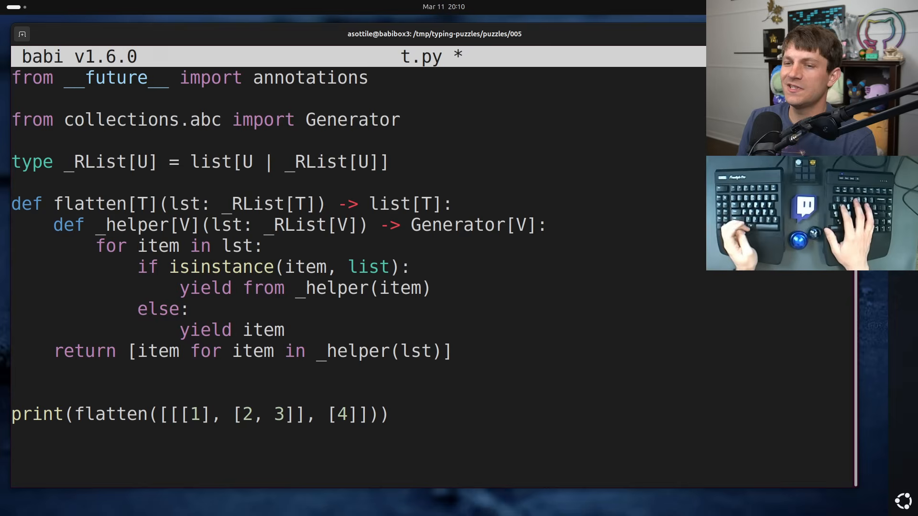
key(ctrl+z)
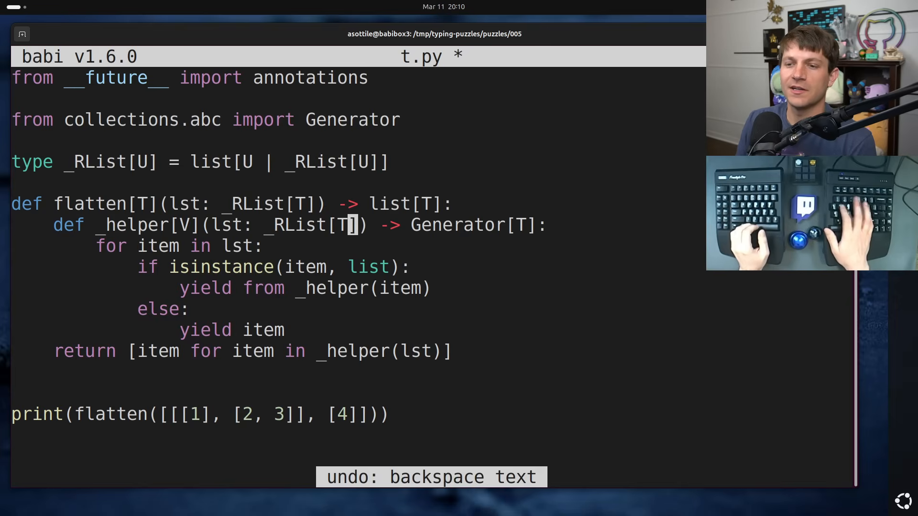
key(backspace)
text(m)
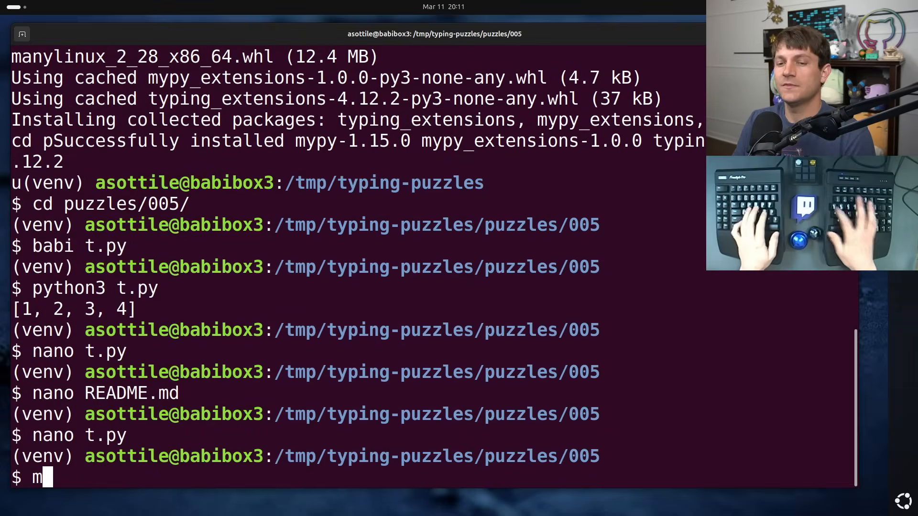
Run 'mypy t.py', see the type-argument inference error, and reopen t.py
text(ypy t.py)
text(nano t.py)
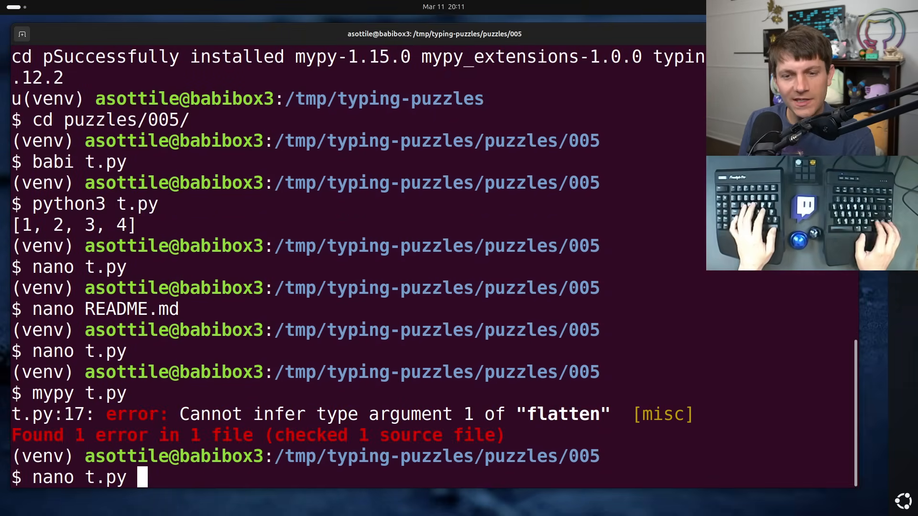
key(Return)
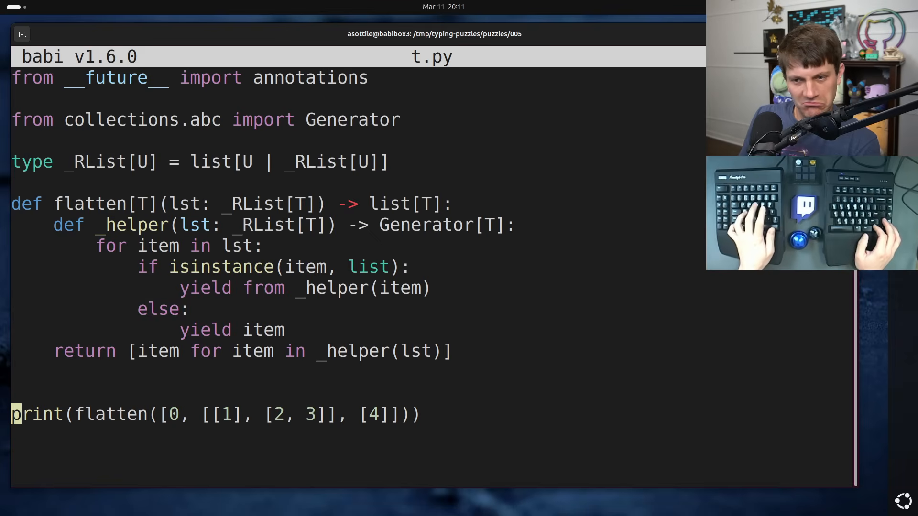
Declare 'x: _RList[int]' holding the nested list, call flatten(x), and save
text(x:)
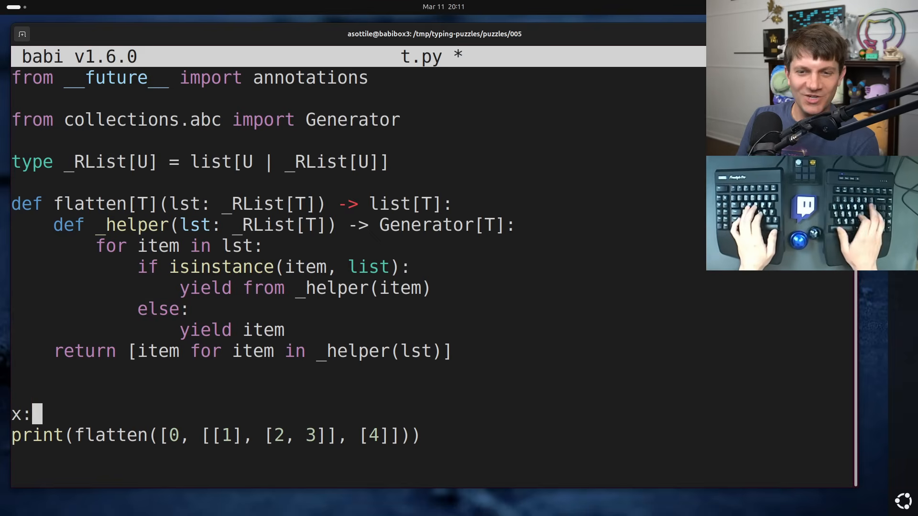
text(" _")
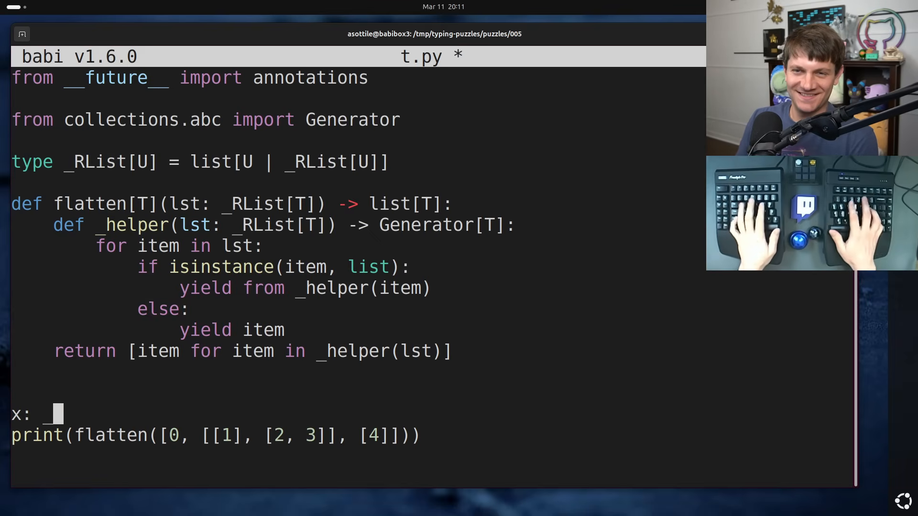
text(_RList[int])
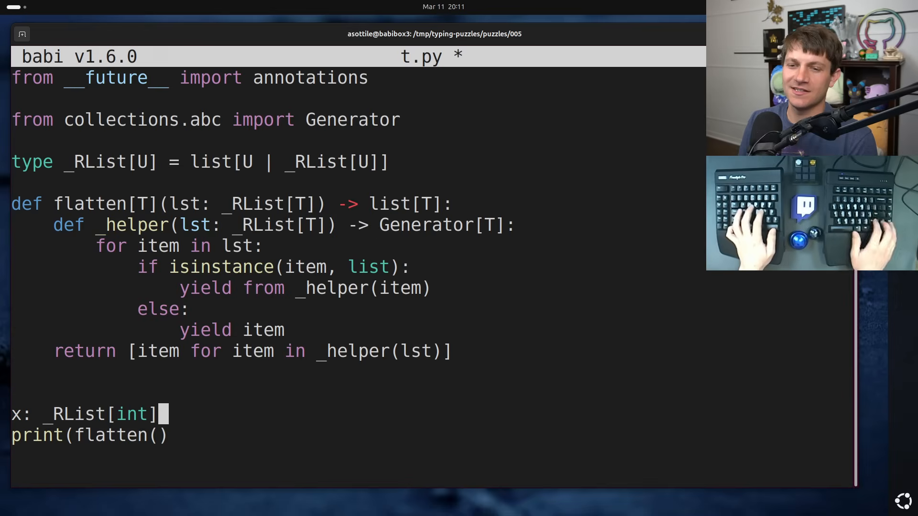
text(= [0, [[1], [2, 3]], [4)
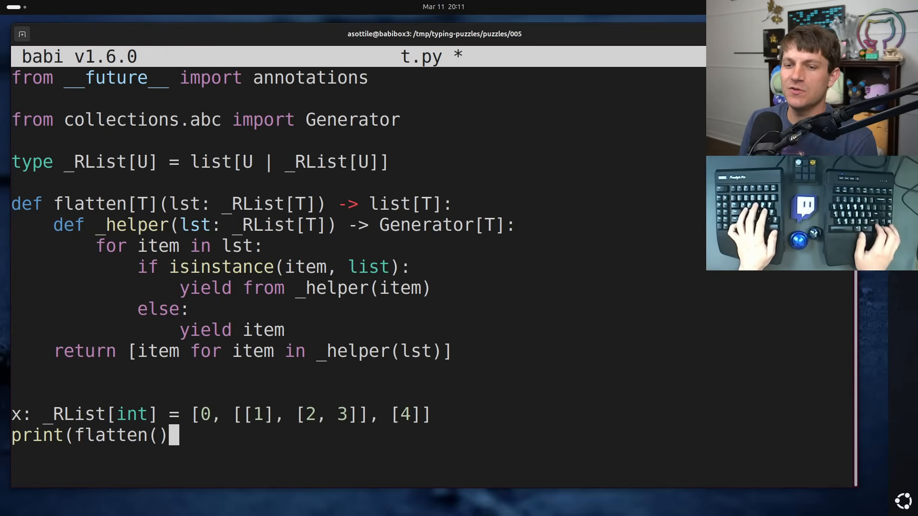
text(x)
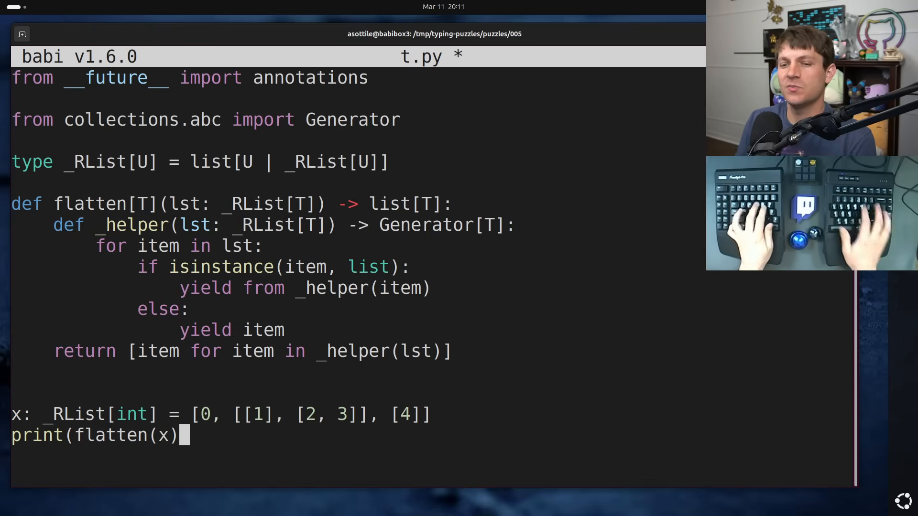
key(ctrl+s)
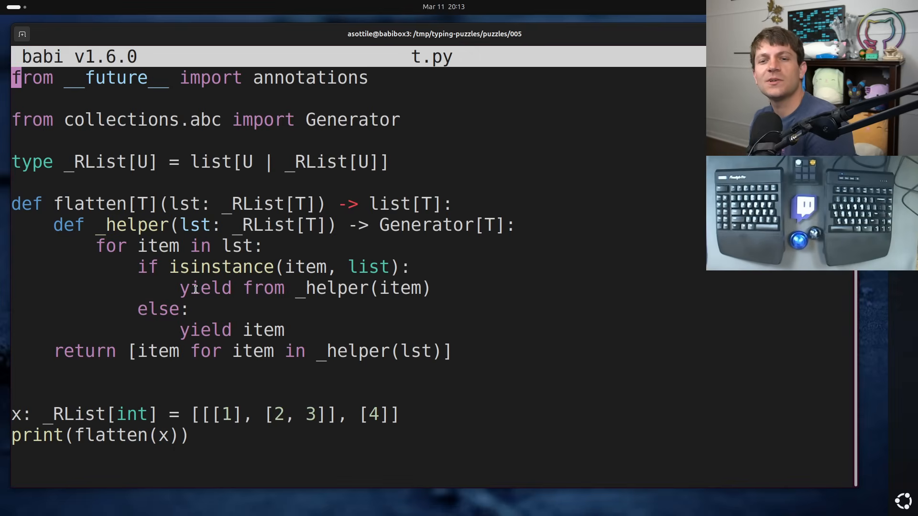
mouse_move(486, 472)
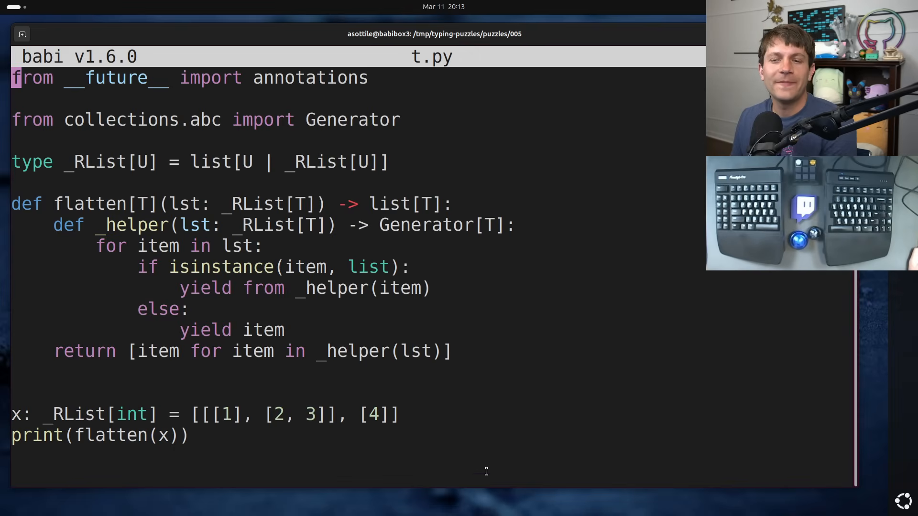
mouse_move(295, 246)
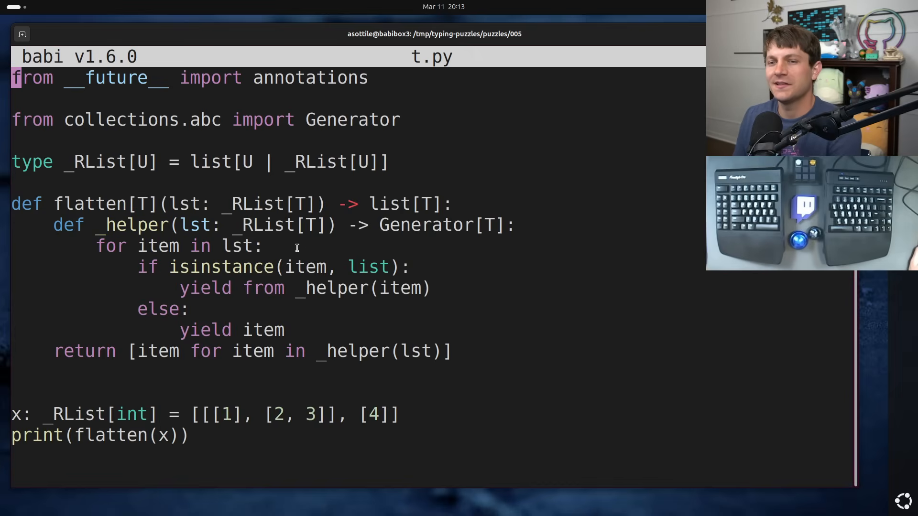